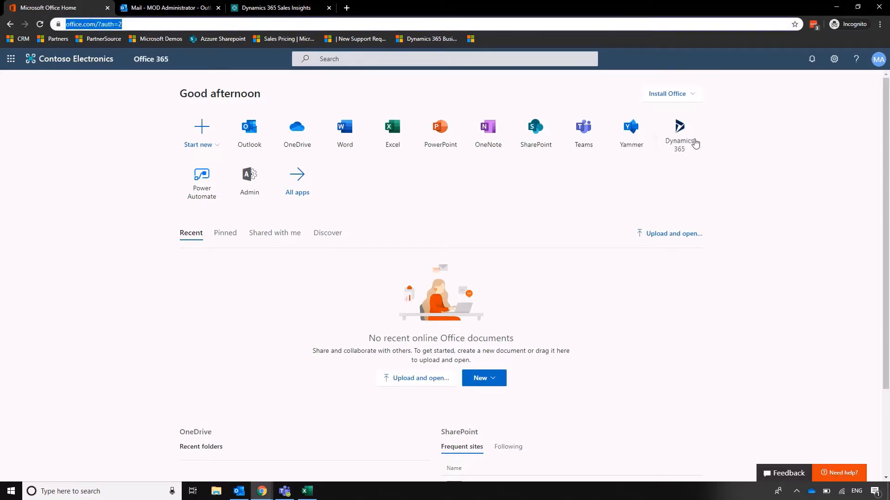
Open the Dynamics 365 tile from Office 365 and browse the My apps list.
{"action": "left_click", "coordinate": [679, 127]}
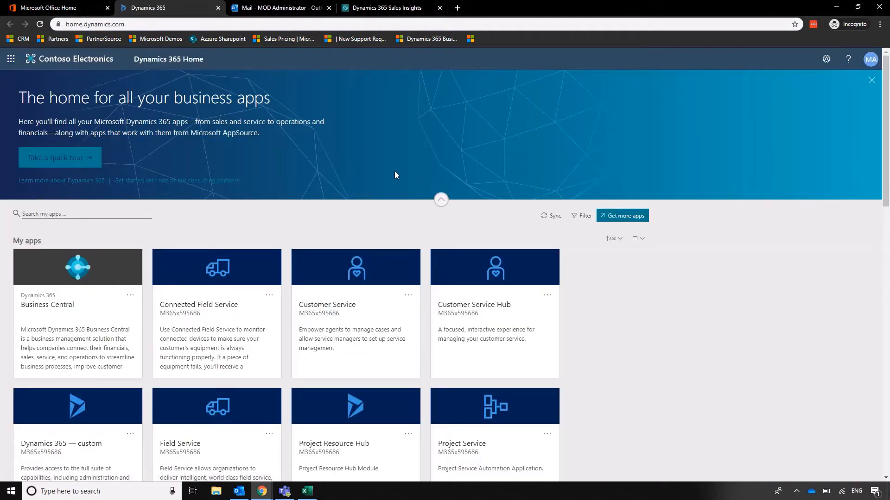
{"action": "scroll", "scroll_direction": "down", "scroll_amount": 3}
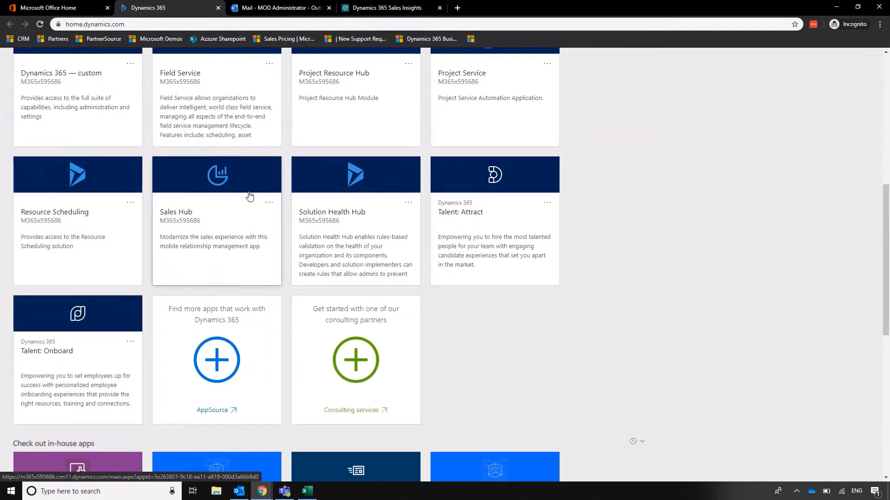
Launch the Sales Hub app tile to reach the Sales Activity Social Dashboard.
{"action": "left_click", "coordinate": [216, 174]}
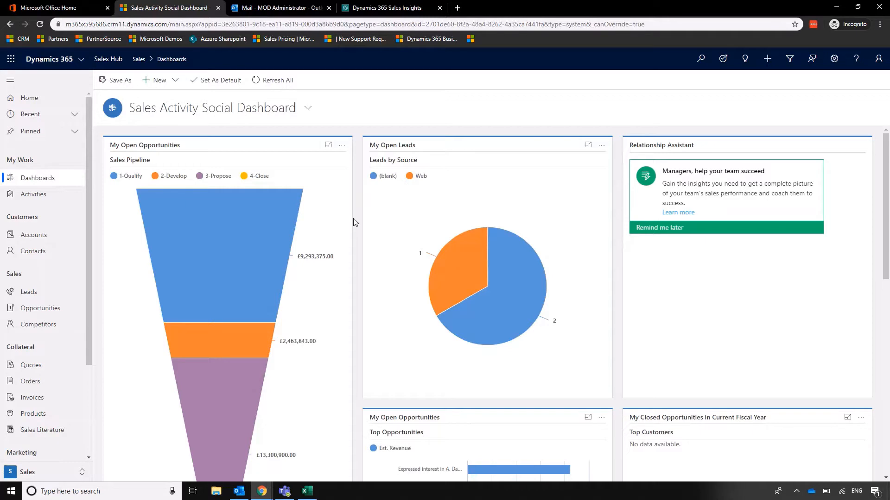
{"action": "left_click", "coordinate": [33, 251]}
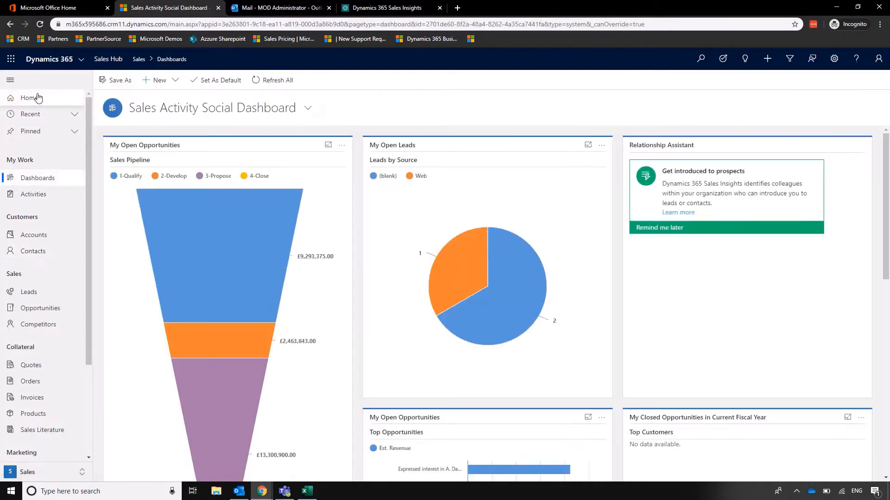
{"action": "mouse_move", "coordinate": [459, 101]}
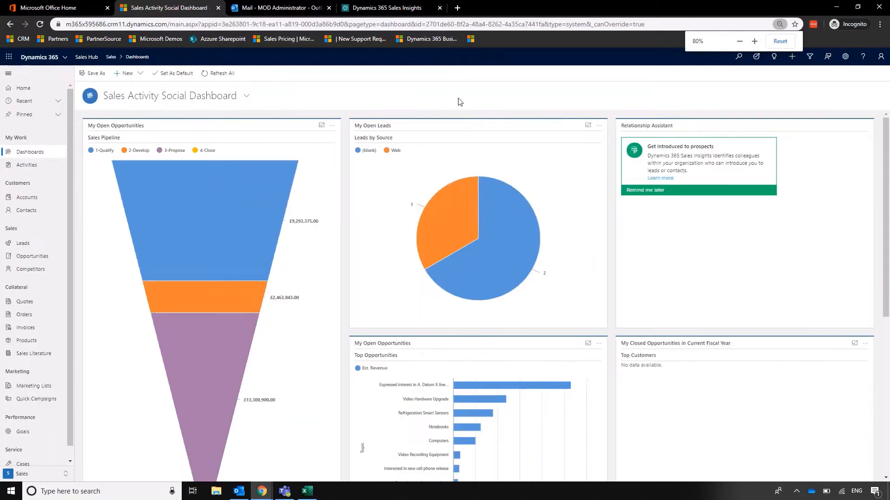
{"action": "left_click", "coordinate": [755, 41]}
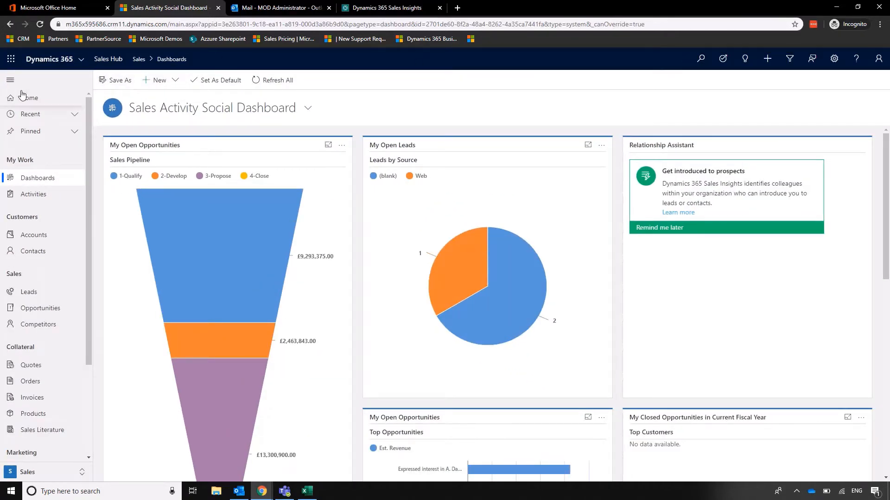
{"action": "left_click", "coordinate": [10, 80]}
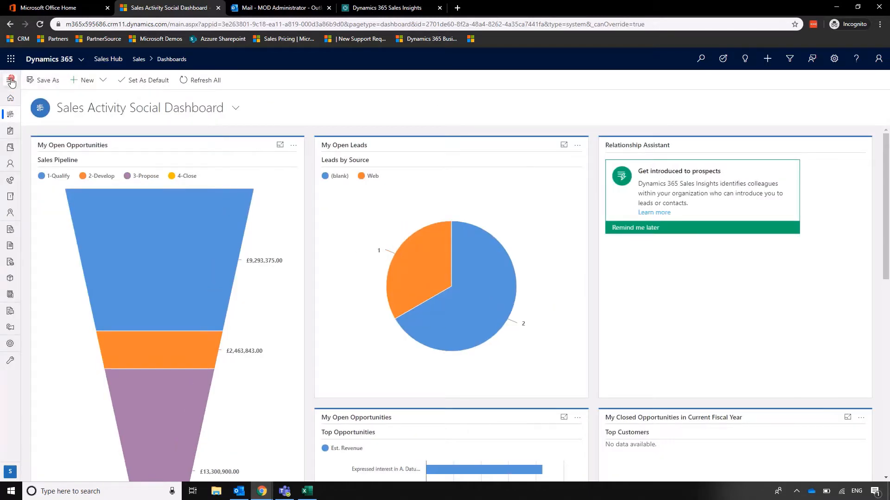
{"action": "left_click", "coordinate": [11, 70]}
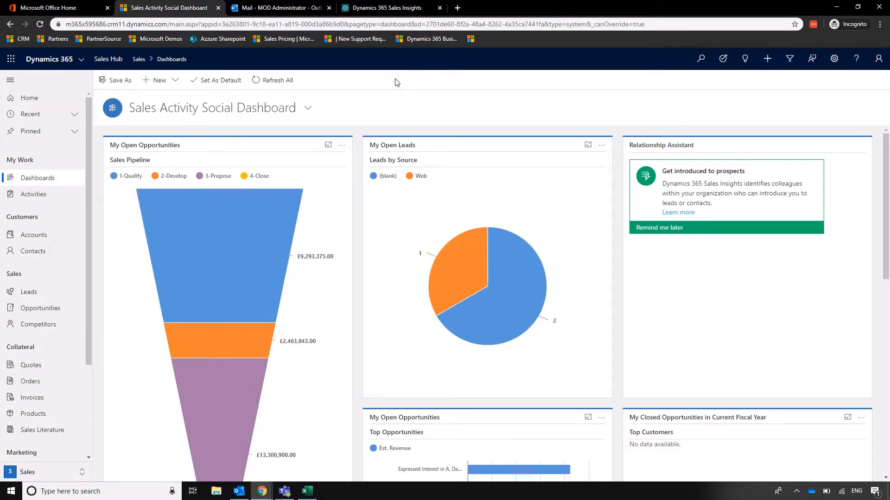
{"action": "mouse_move", "coordinate": [427, 105]}
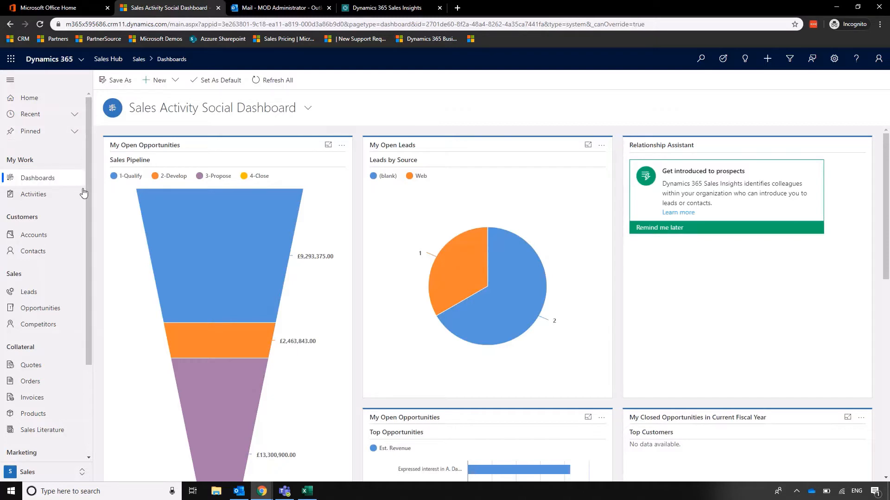
{"action": "mouse_move", "coordinate": [201, 151]}
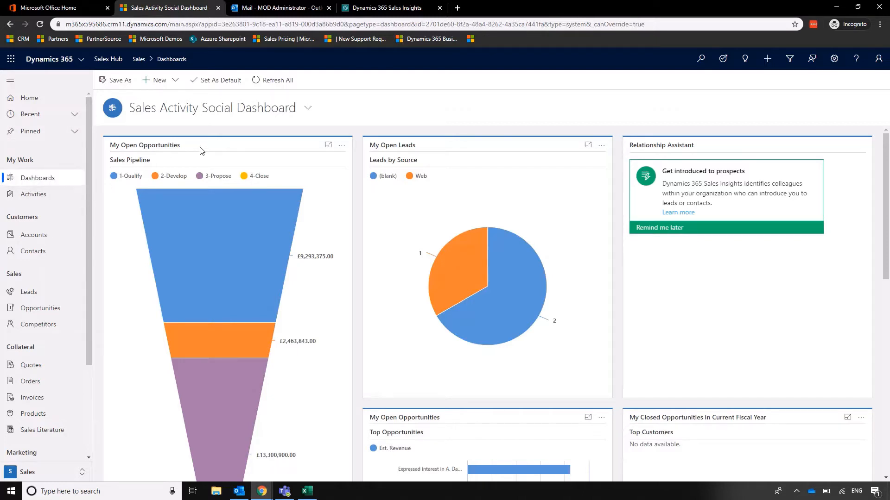
Open Activities under My Work to list phone calls, tasks and appointments.
{"action": "left_click", "coordinate": [33, 194]}
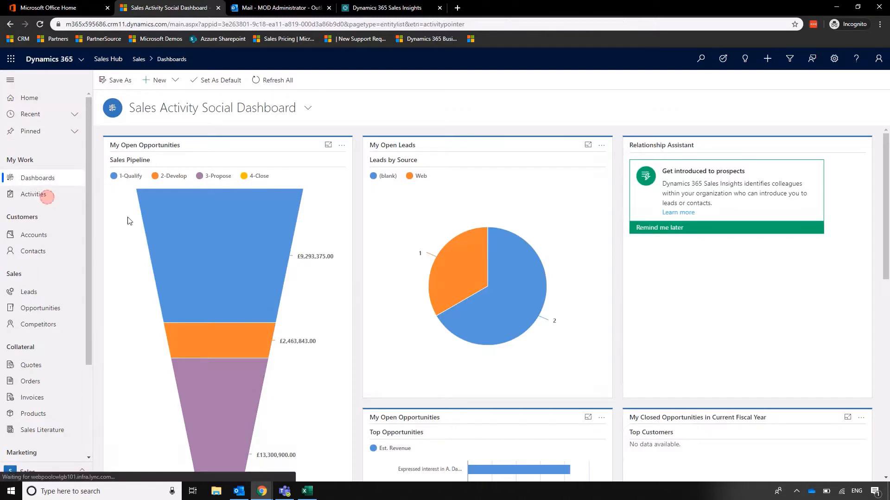
{"action": "left_click", "coordinate": [33, 195]}
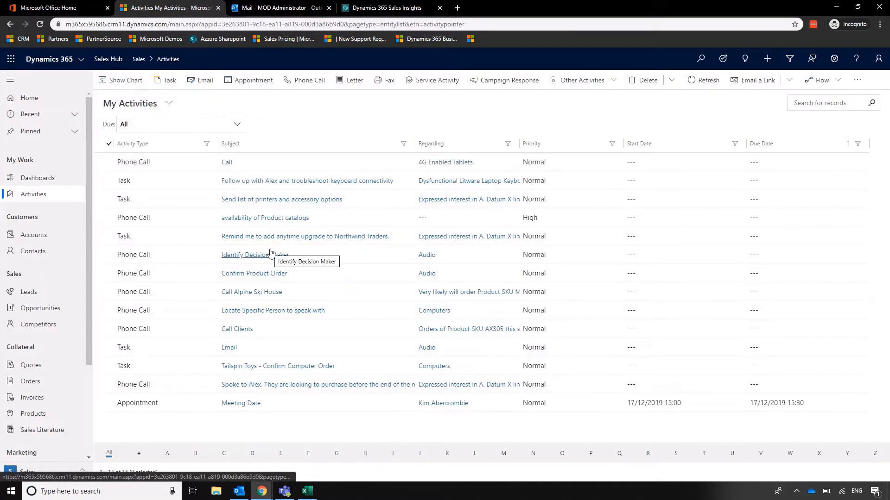
{"action": "mouse_move", "coordinate": [283, 146]}
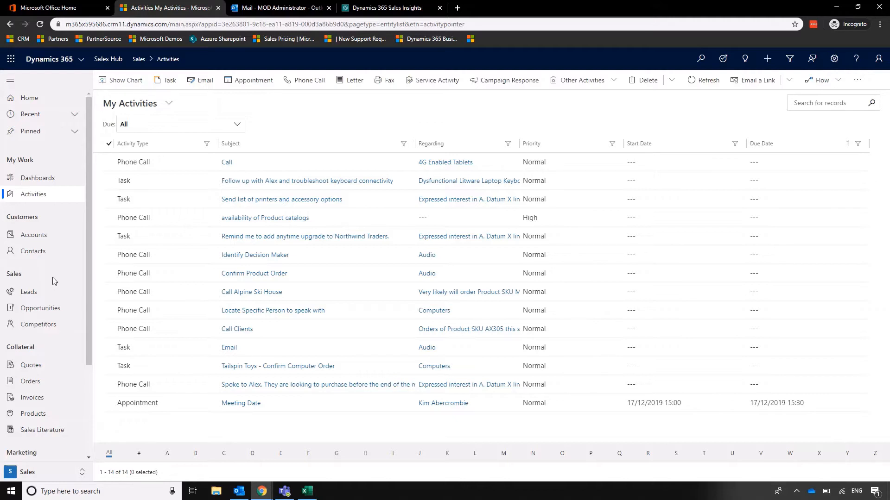
{"action": "mouse_move", "coordinate": [29, 292]}
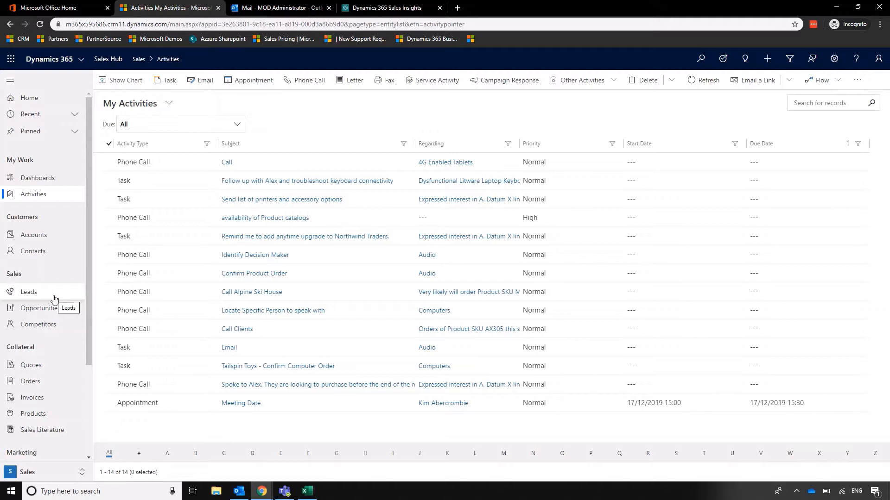
{"action": "mouse_move", "coordinate": [62, 221]}
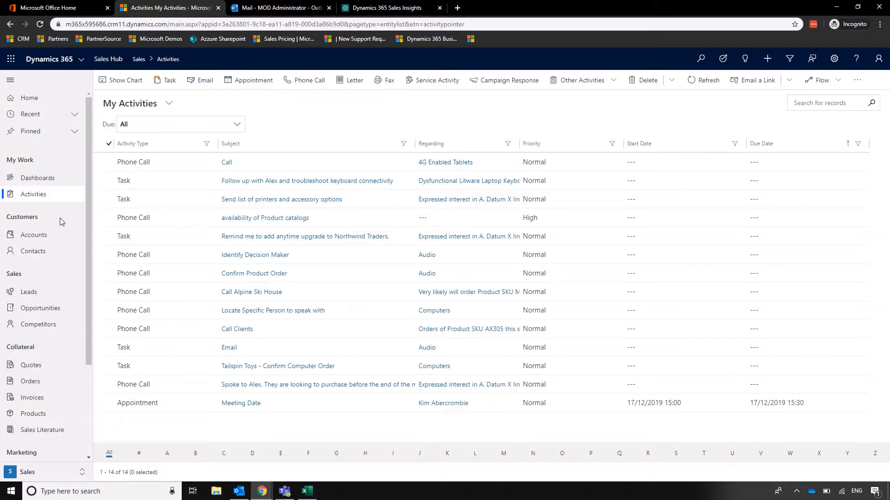
{"action": "mouse_move", "coordinate": [28, 292]}
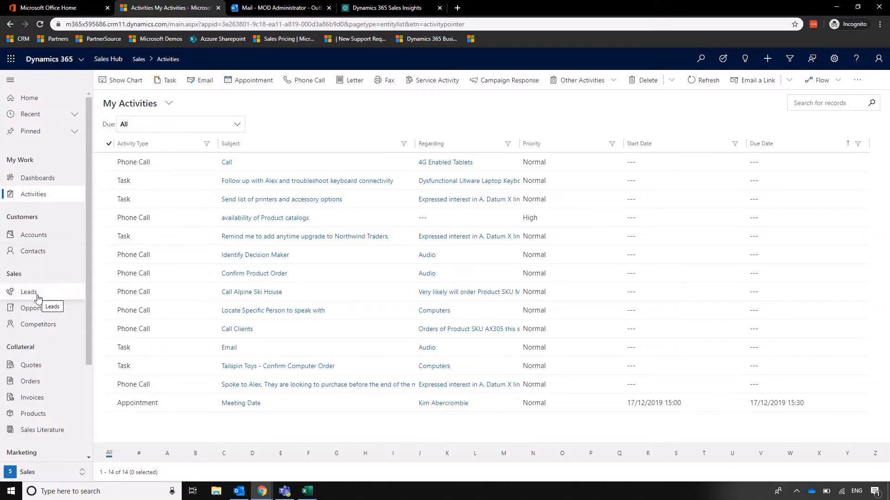
{"action": "mouse_move", "coordinate": [49, 241]}
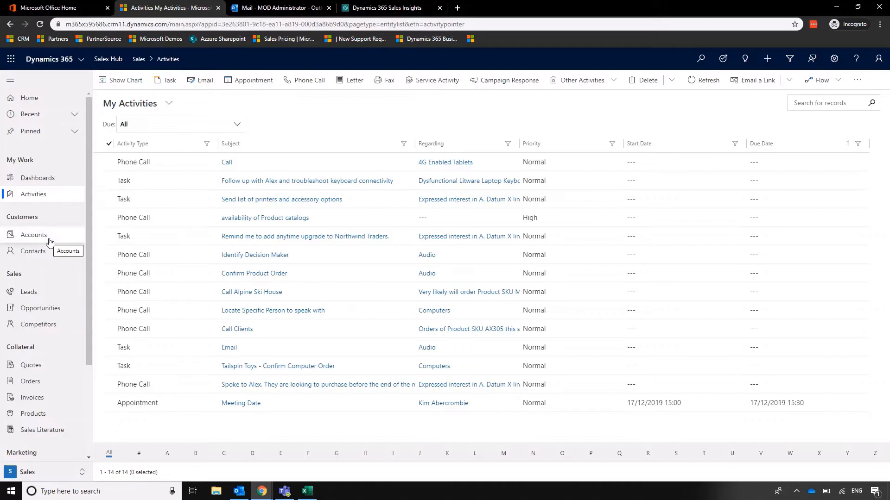
{"action": "mouse_move", "coordinate": [65, 268]}
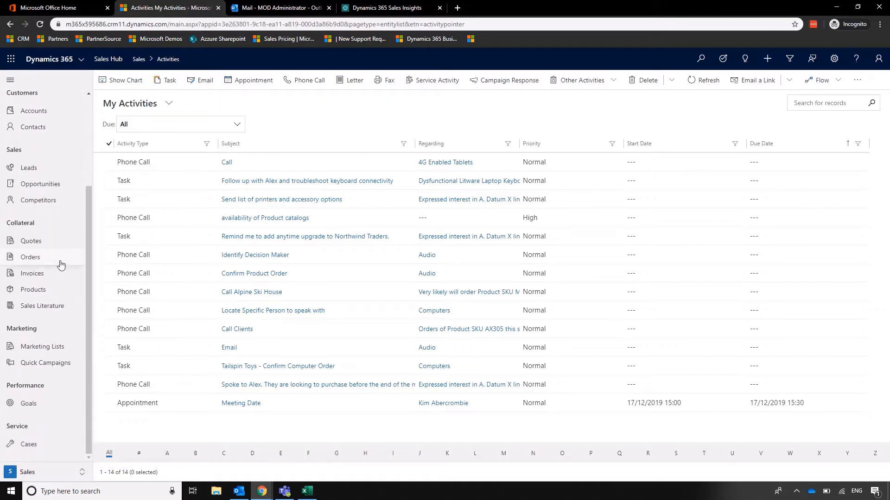
{"action": "mouse_move", "coordinate": [73, 323]}
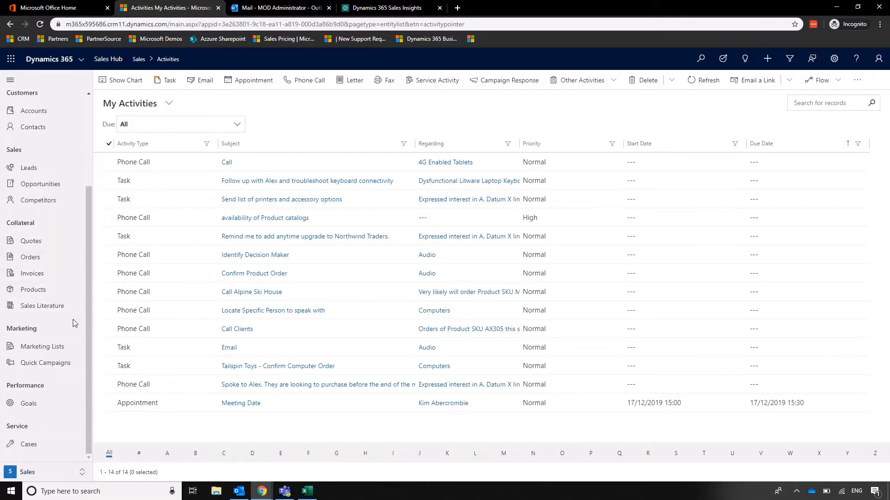
{"action": "mouse_move", "coordinate": [70, 320]}
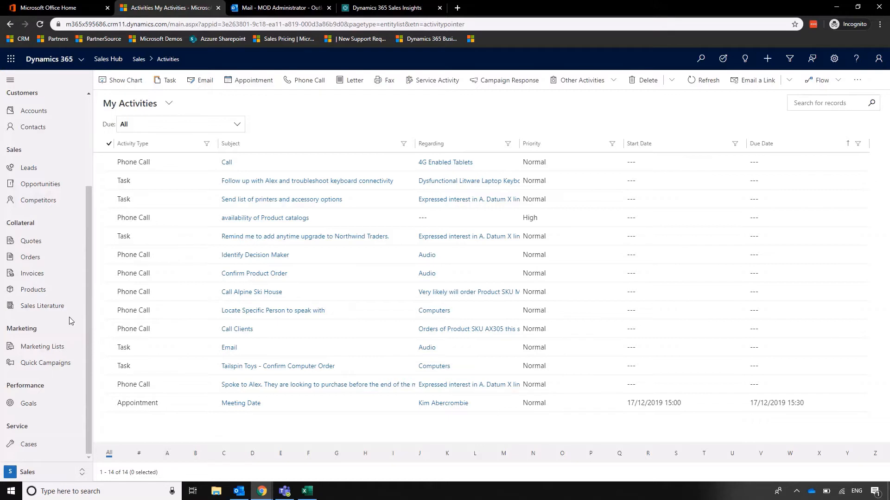
{"action": "mouse_move", "coordinate": [50, 295]}
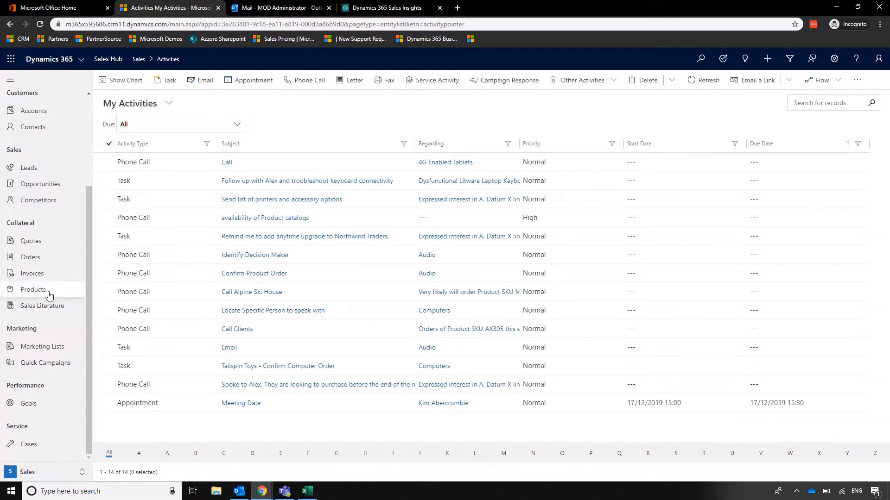
{"action": "mouse_move", "coordinate": [62, 406]}
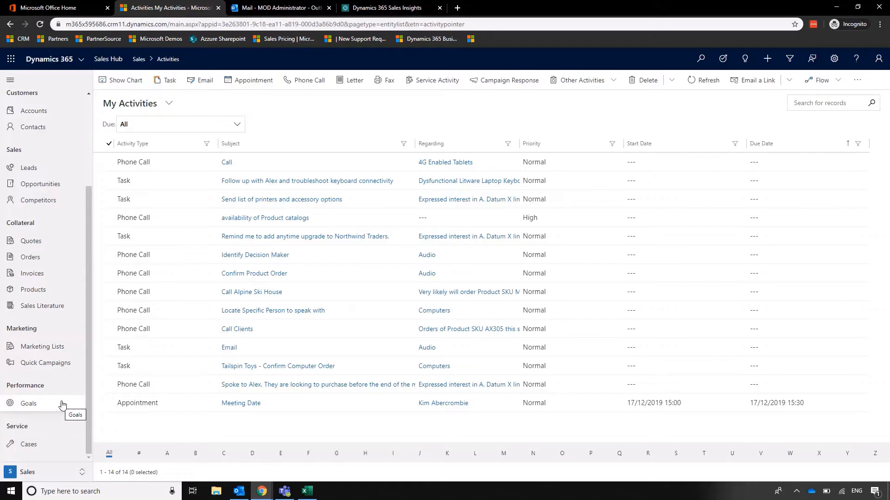
{"action": "mouse_move", "coordinate": [79, 398]}
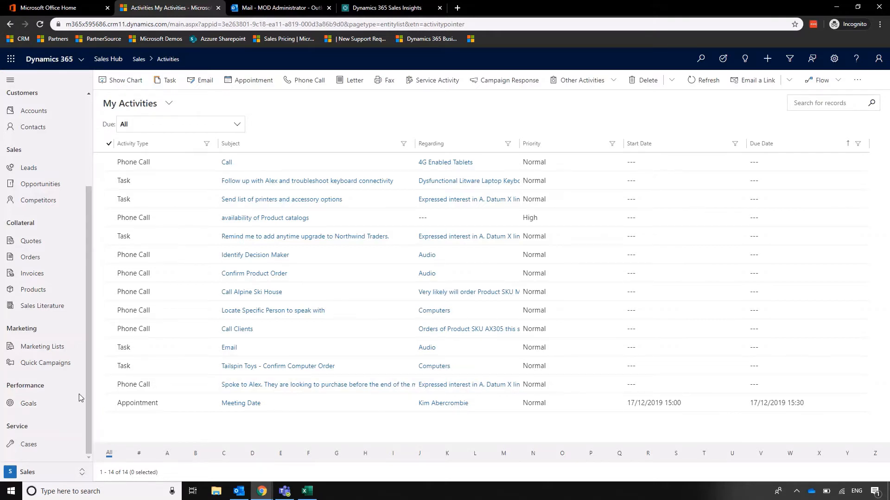
{"action": "mouse_move", "coordinate": [65, 379]}
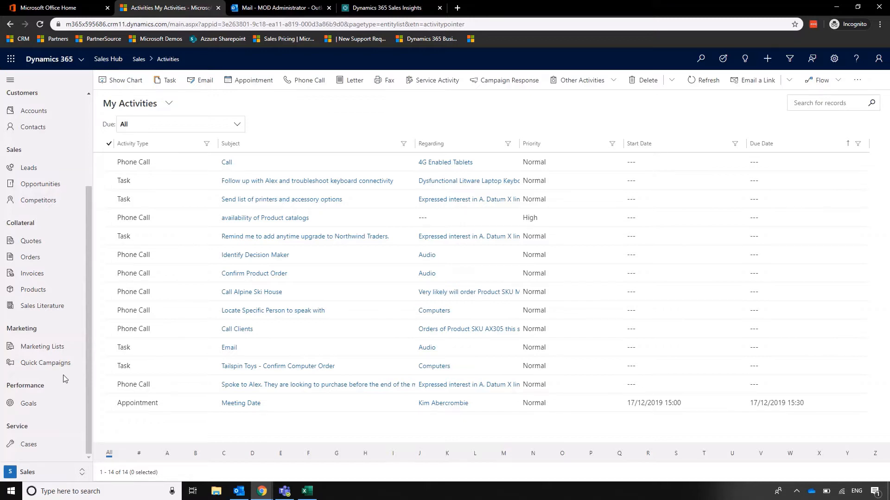
{"action": "mouse_move", "coordinate": [72, 204]}
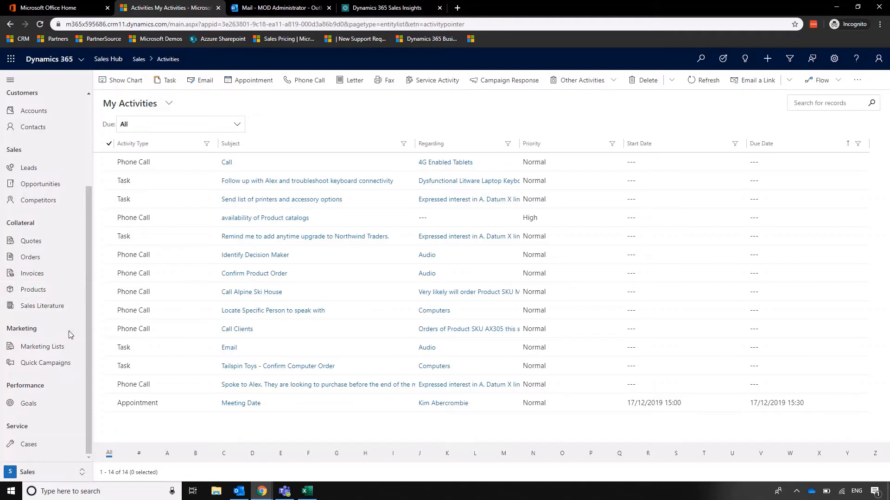
{"action": "mouse_move", "coordinate": [85, 322]}
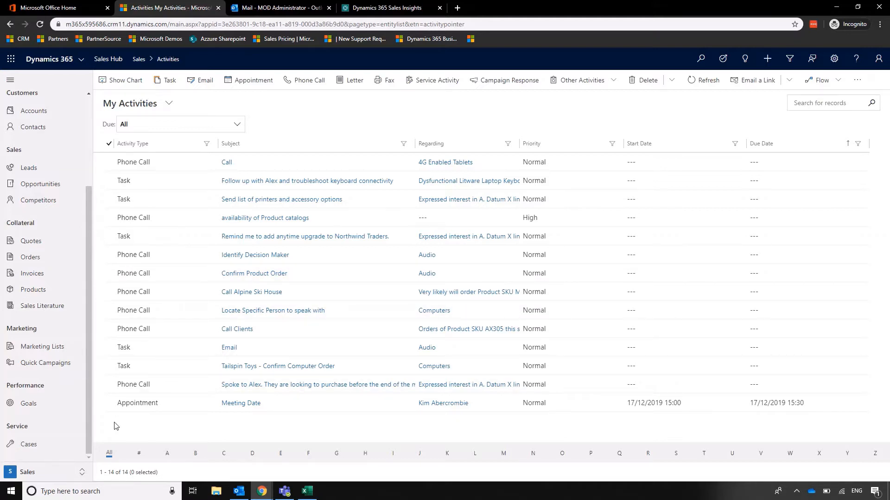
{"action": "mouse_move", "coordinate": [108, 418]}
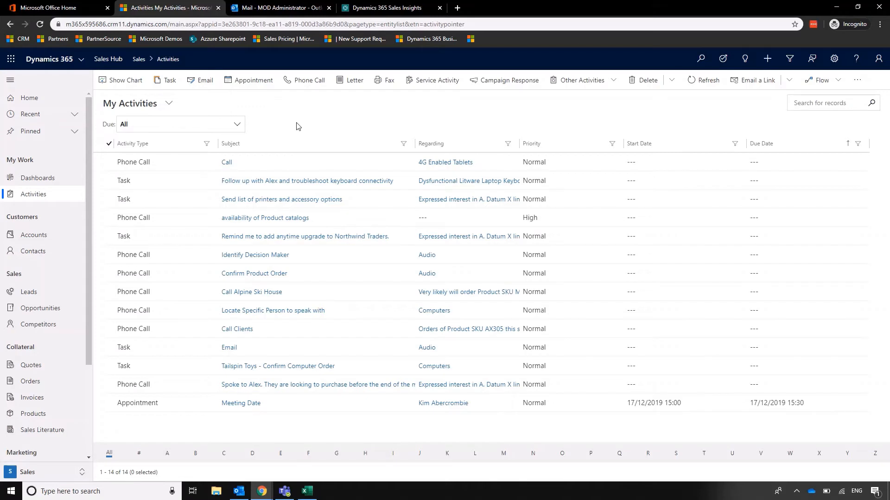
{"action": "mouse_move", "coordinate": [424, 96]}
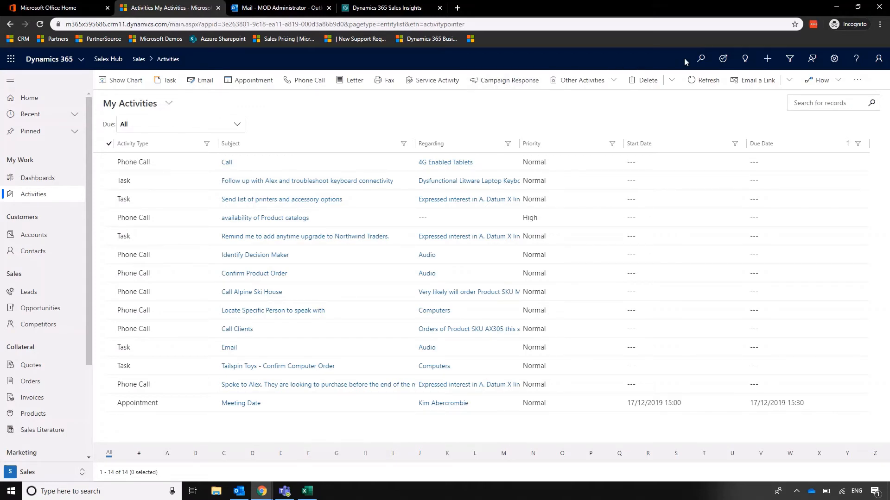
Search for 'adam' in Categorized Search, leaving the filter on None.
{"action": "left_click", "coordinate": [700, 58]}
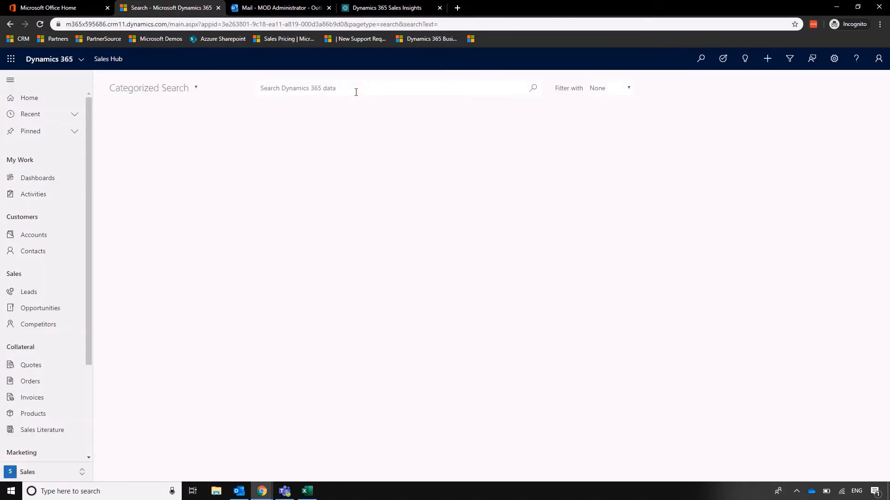
{"action": "type", "text": "adam"}
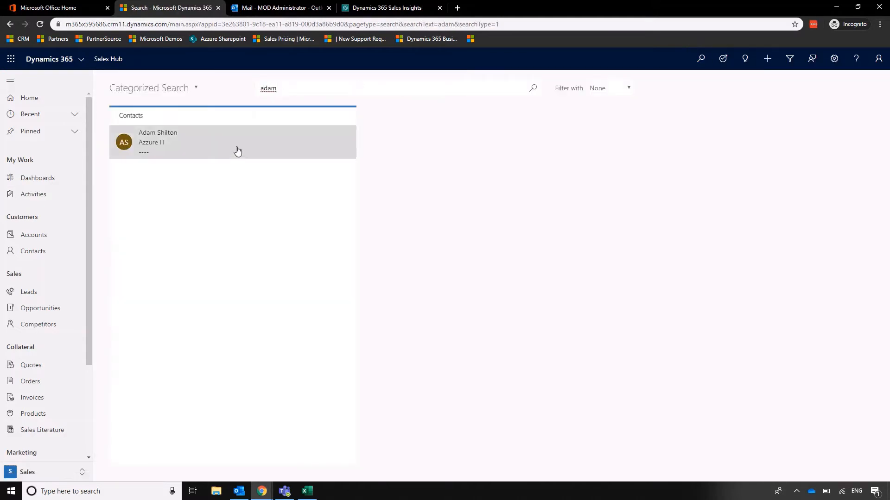
{"action": "mouse_move", "coordinate": [281, 228]}
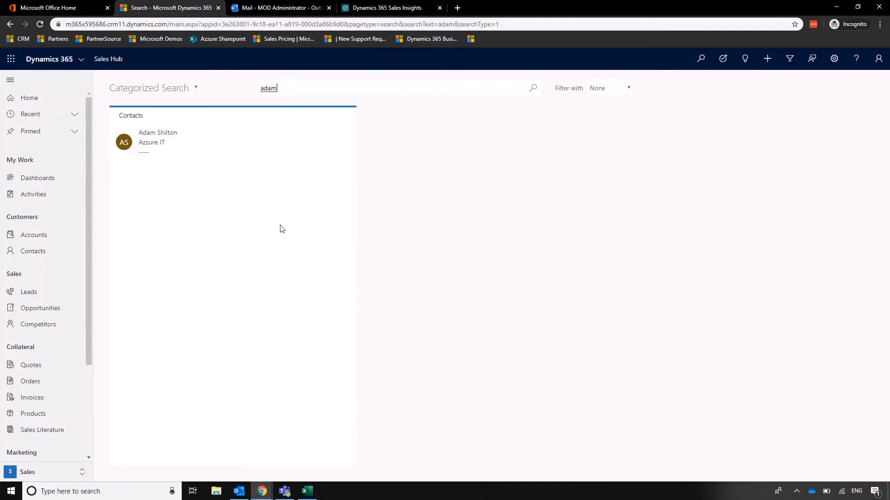
{"action": "left_click", "coordinate": [610, 88]}
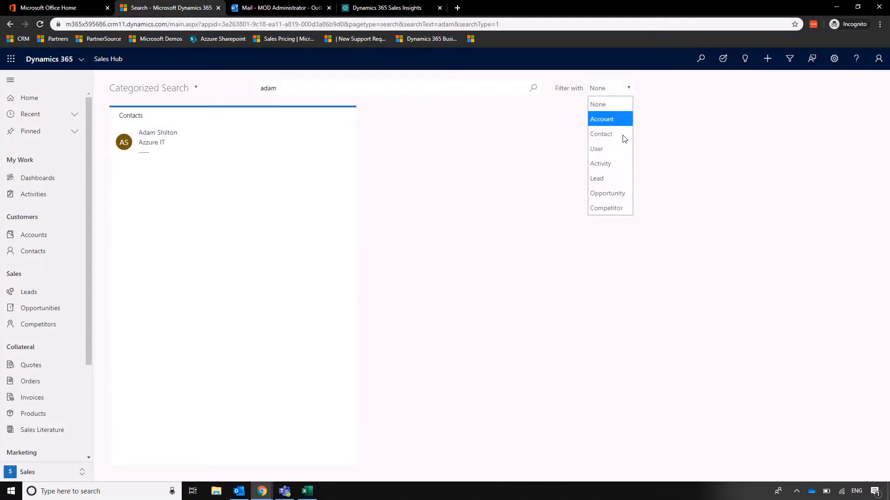
{"action": "left_click", "coordinate": [733, 142]}
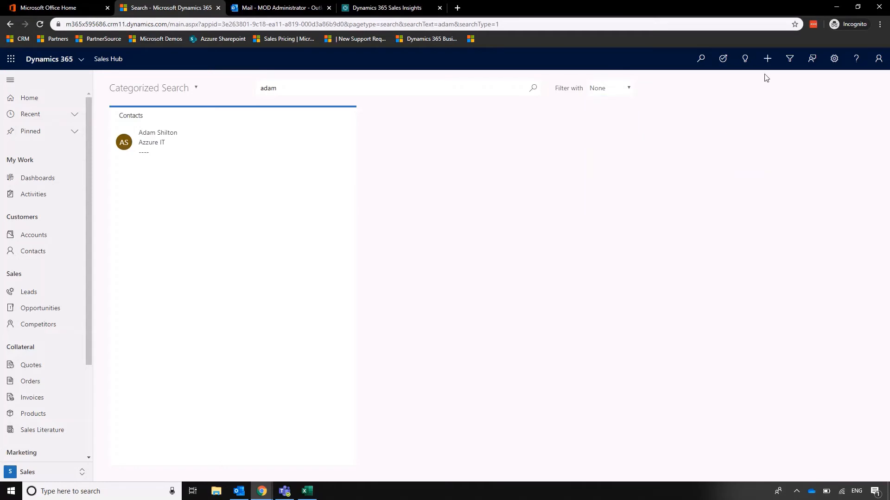
{"action": "left_click", "coordinate": [767, 58]}
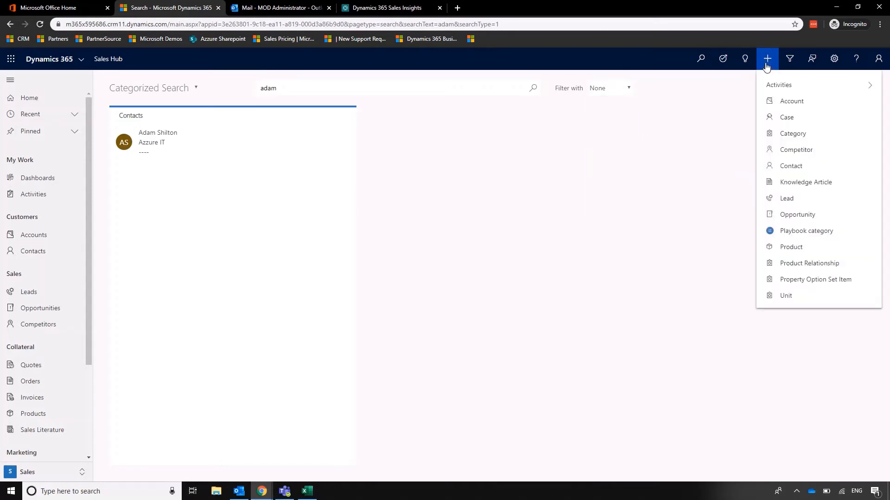
{"action": "mouse_move", "coordinate": [797, 99]}
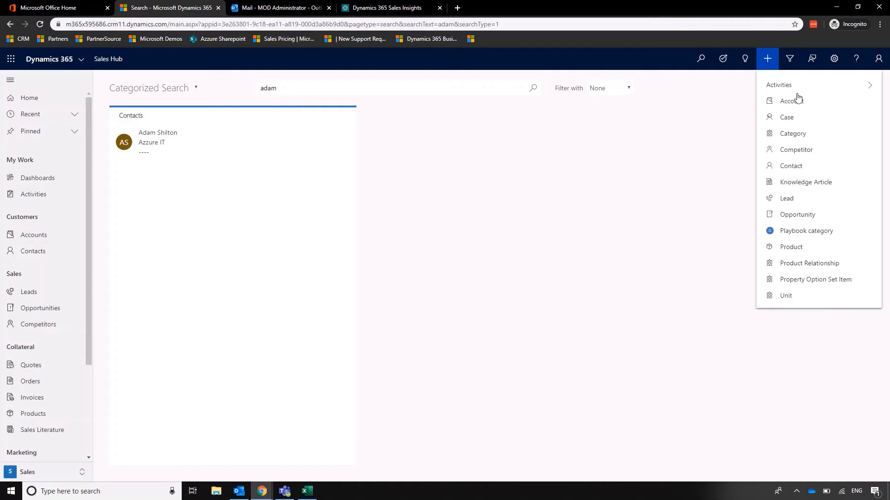
{"action": "left_click", "coordinate": [791, 166]}
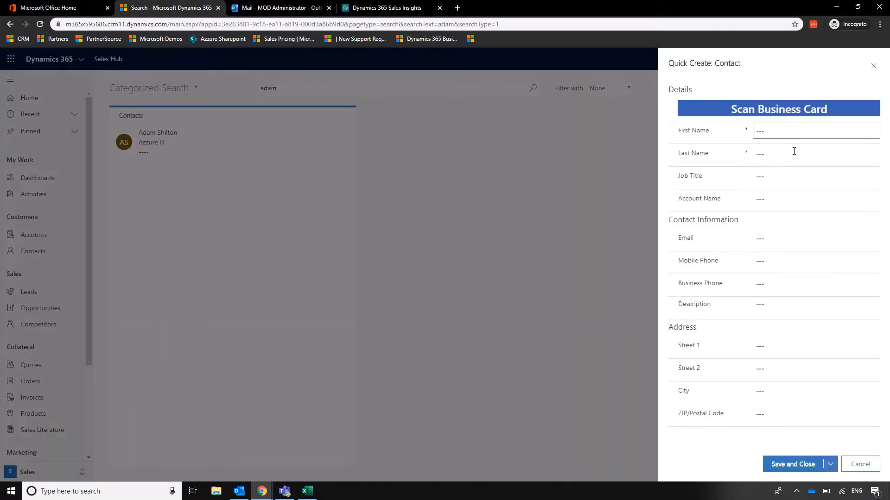
{"action": "left_click", "coordinate": [860, 464]}
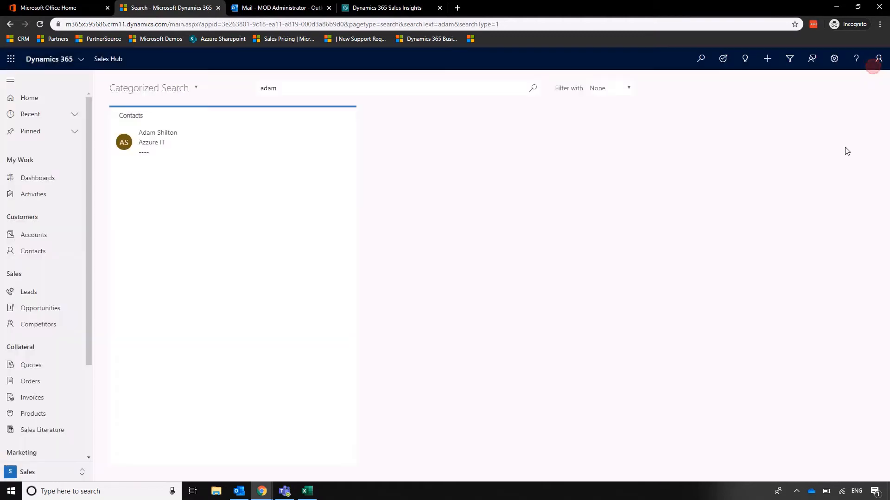
{"action": "left_click", "coordinate": [834, 58]}
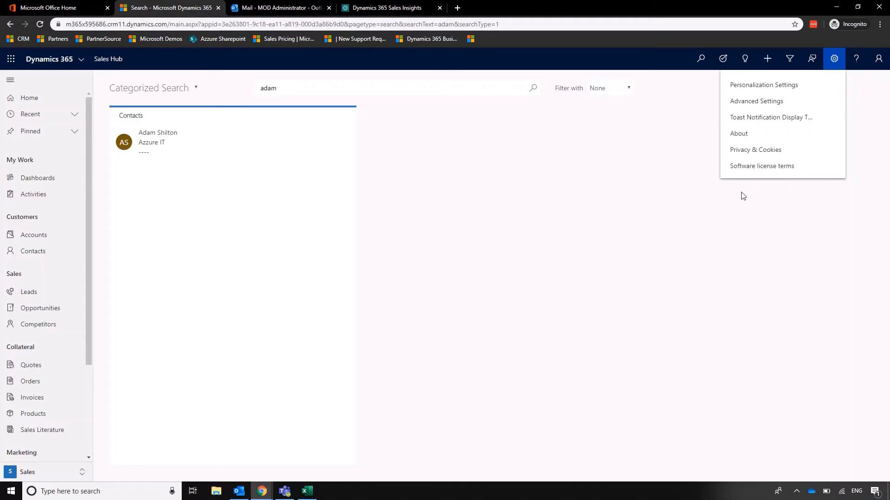
{"action": "mouse_move", "coordinate": [670, 204]}
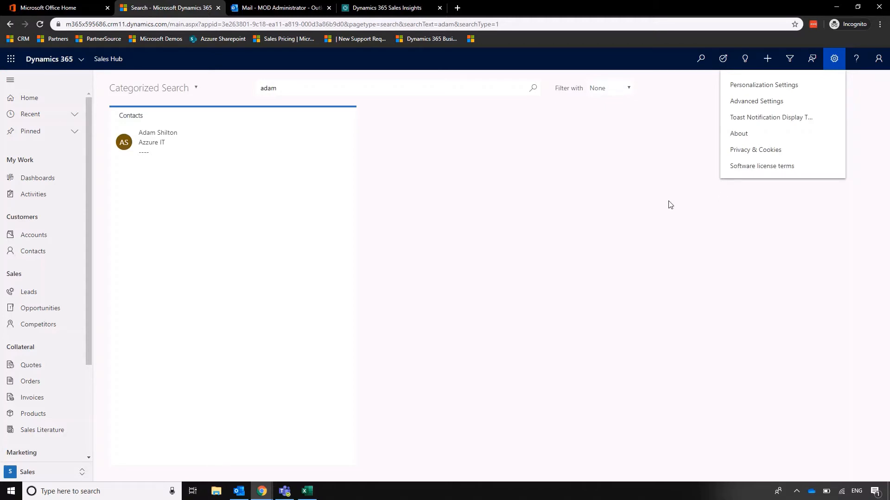
{"action": "left_click", "coordinate": [425, 189]}
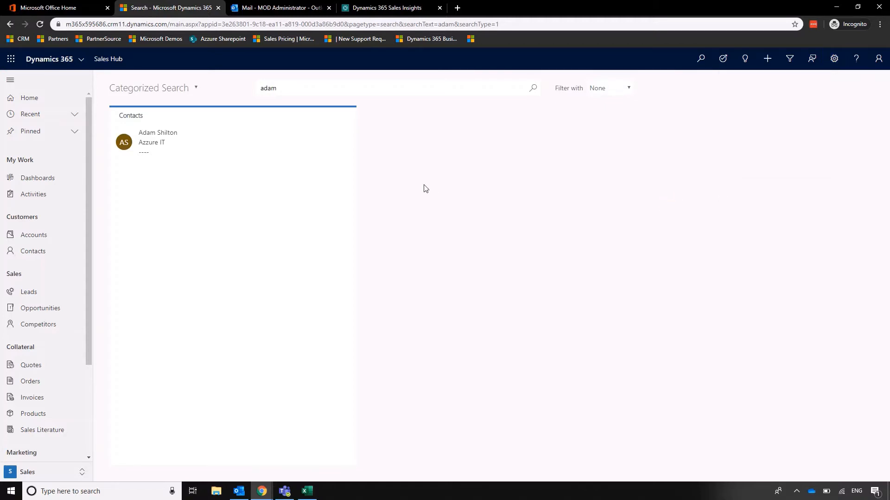
Return to the Sales Activity Social Dashboard from the search results.
{"action": "left_click", "coordinate": [38, 178]}
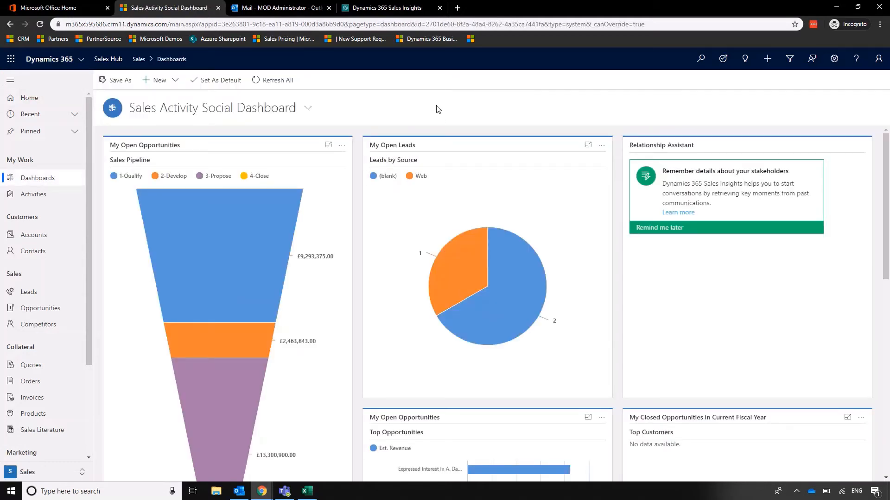
{"action": "mouse_move", "coordinate": [33, 251]}
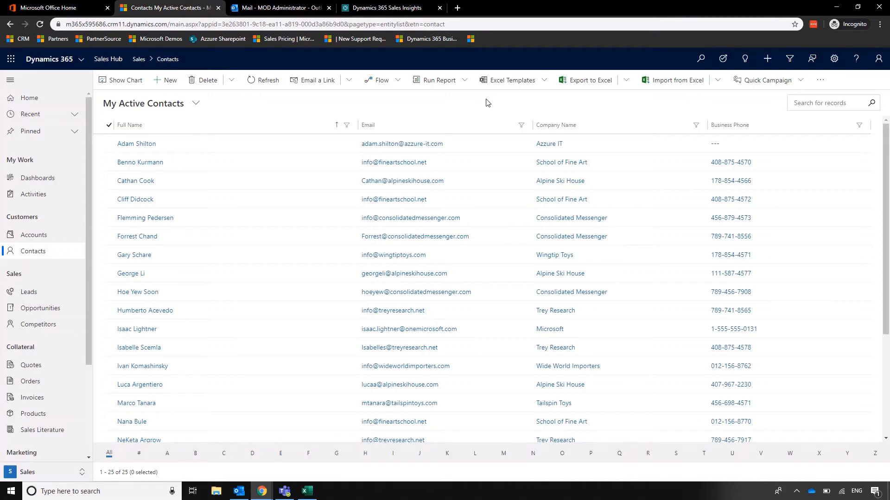
{"action": "mouse_move", "coordinate": [436, 134]}
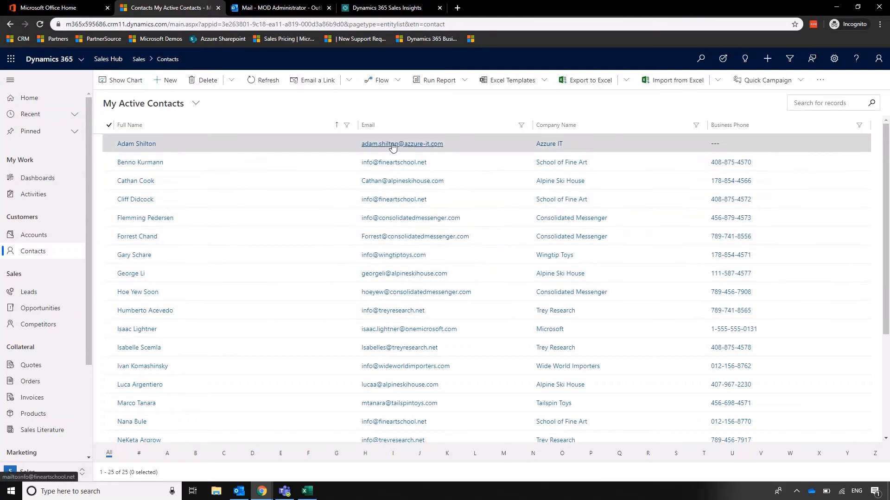
{"action": "mouse_move", "coordinate": [136, 144]}
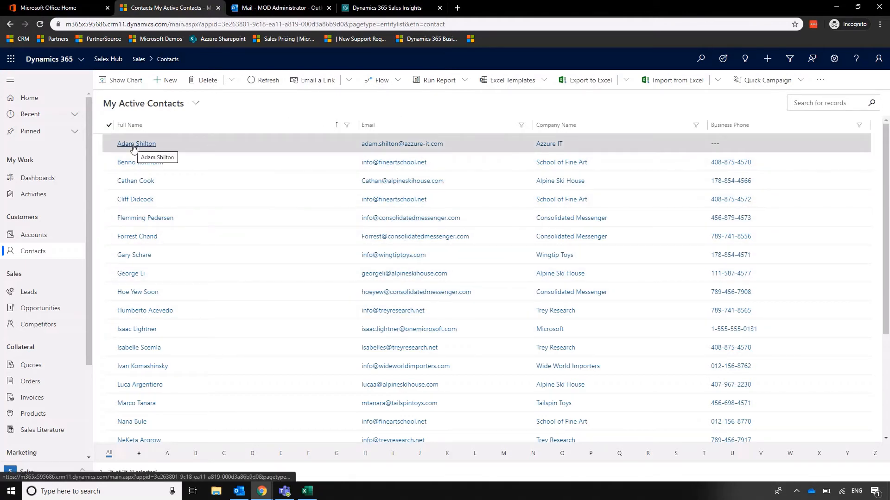
Open Adam Shilton's Azzure IT contact record and view its Details tab.
{"action": "left_click", "coordinate": [136, 143]}
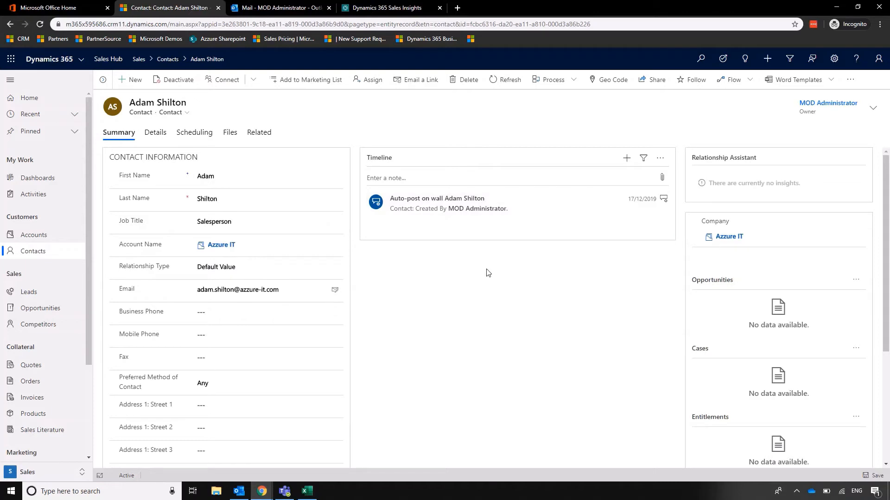
{"action": "scroll", "scroll_direction": "down", "scroll_amount": 3}
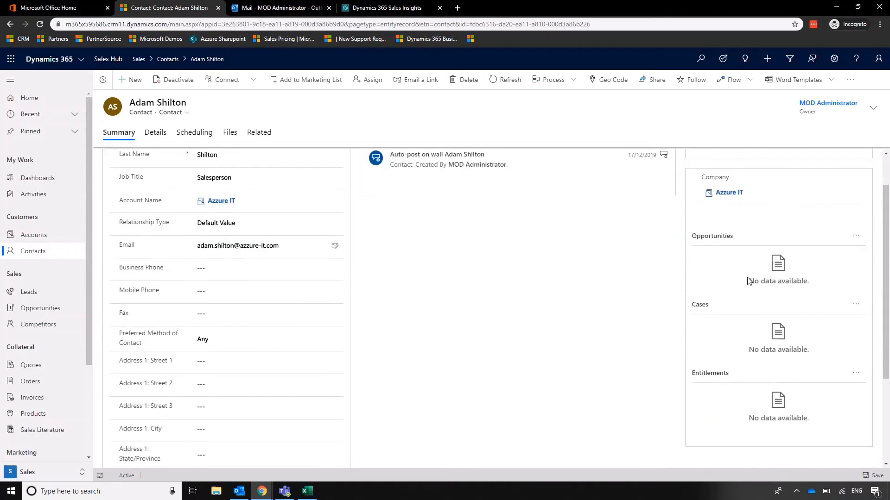
{"action": "scroll", "scroll_direction": "up", "scroll_amount": 3}
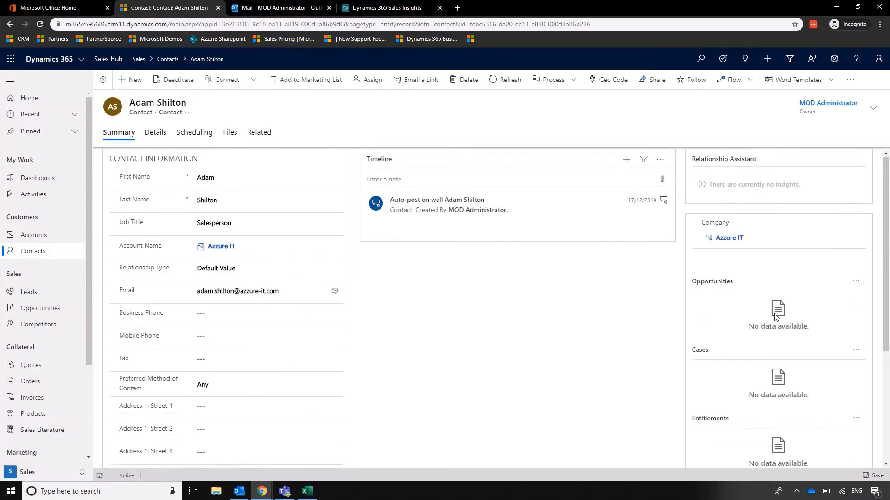
{"action": "mouse_move", "coordinate": [574, 315]}
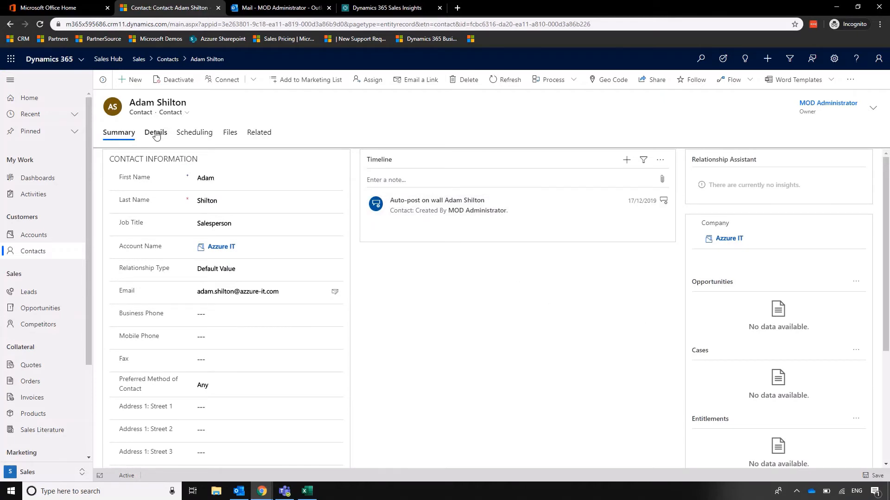
{"action": "left_click", "coordinate": [155, 133]}
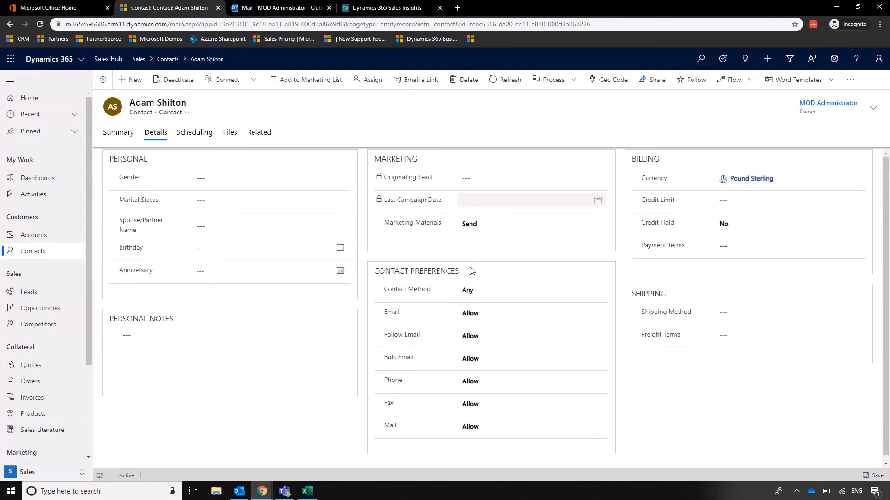
{"action": "mouse_move", "coordinate": [693, 394]}
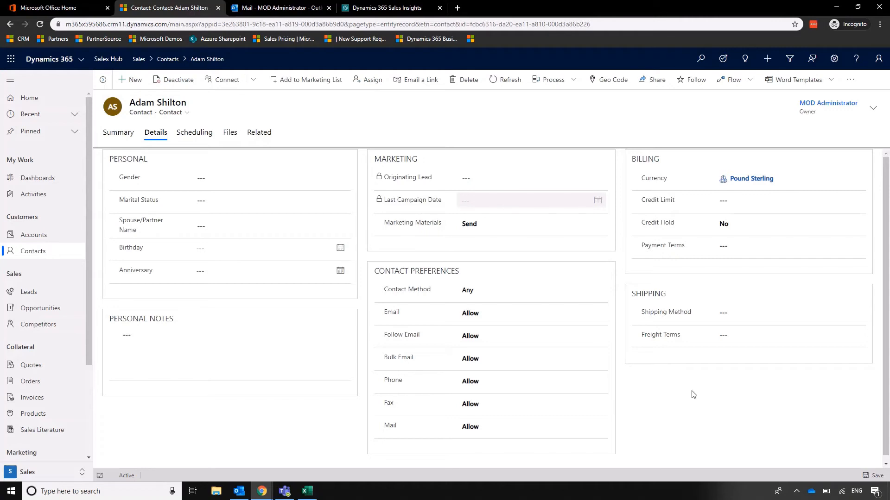
{"action": "left_click", "coordinate": [230, 132]}
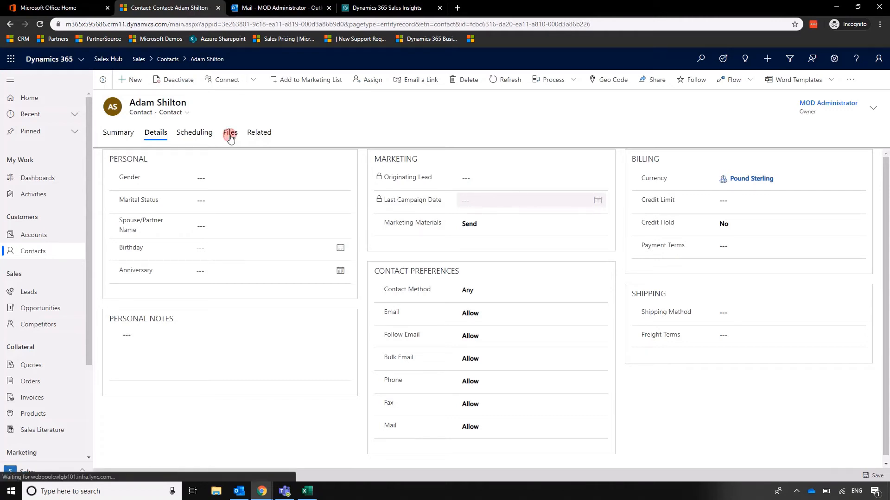
{"action": "left_click", "coordinate": [229, 132]}
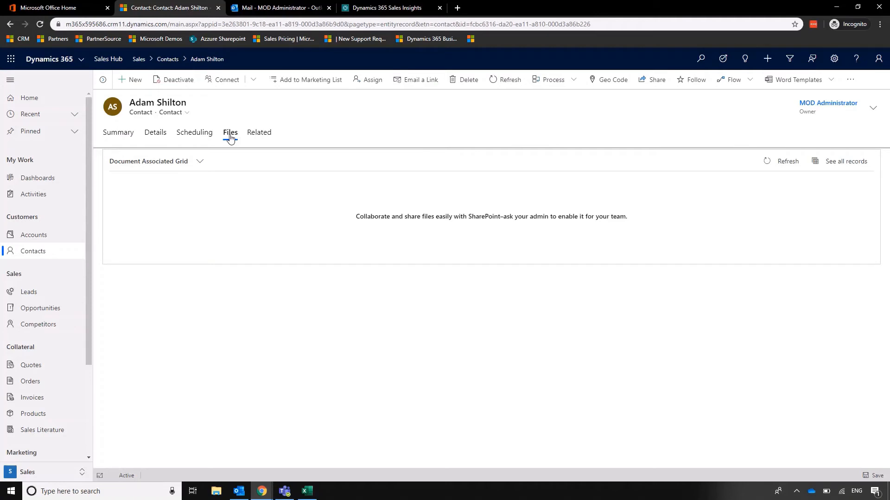
{"action": "left_click", "coordinate": [259, 132]}
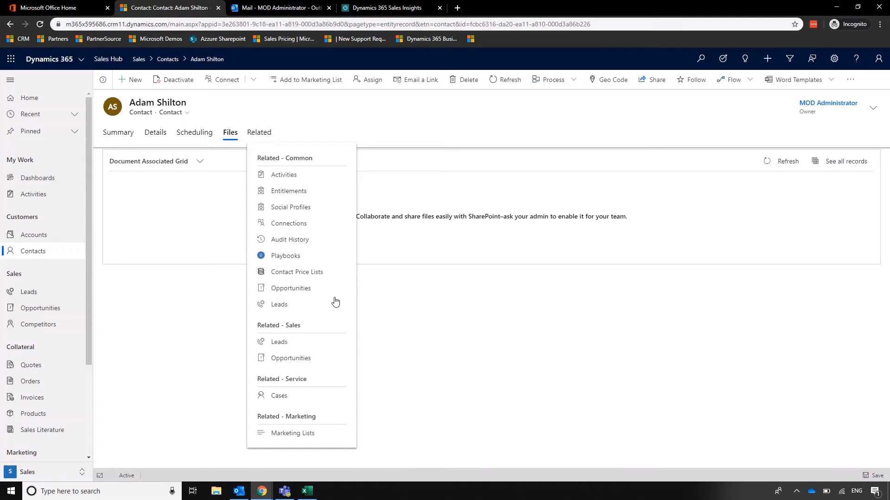
{"action": "mouse_move", "coordinate": [449, 302]}
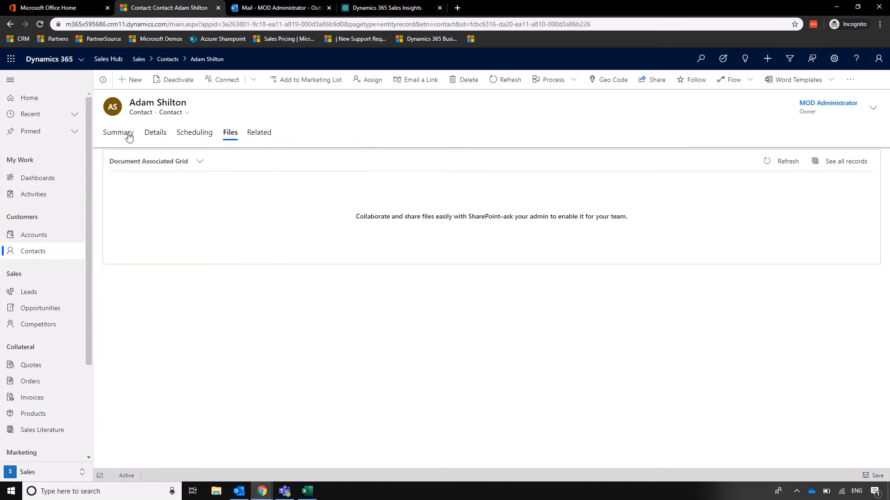
{"action": "left_click", "coordinate": [119, 132]}
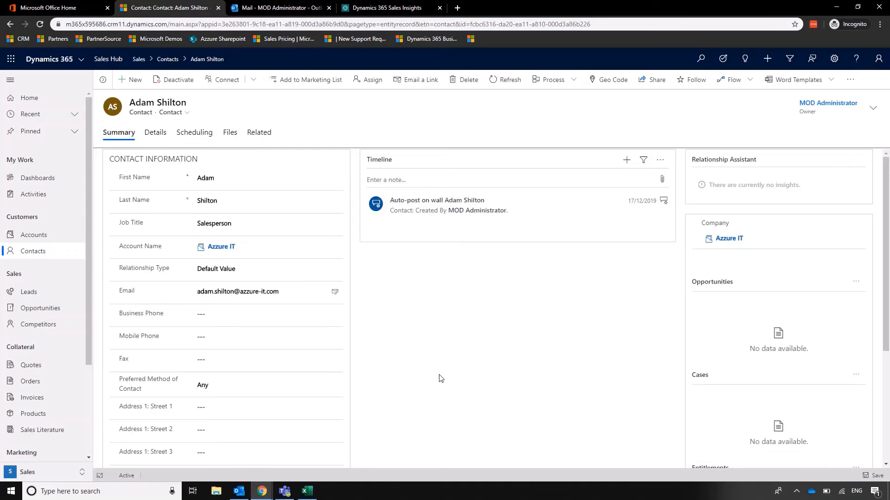
{"action": "mouse_move", "coordinate": [460, 321]}
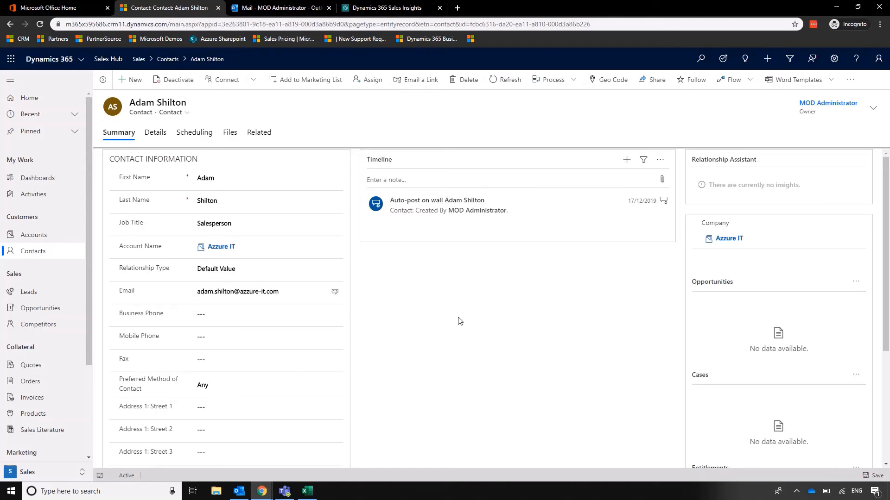
{"action": "mouse_move", "coordinate": [40, 309]}
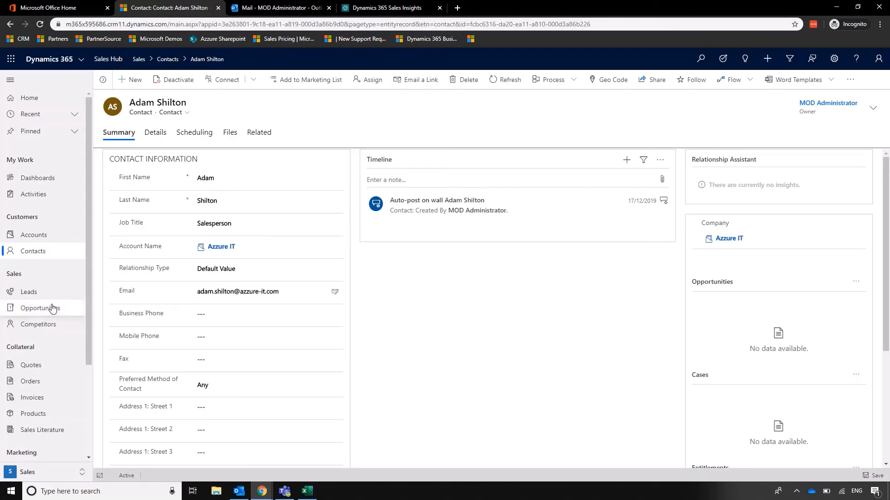
Open the 3D Printers record from the Opportunities list.
{"action": "left_click", "coordinate": [40, 308]}
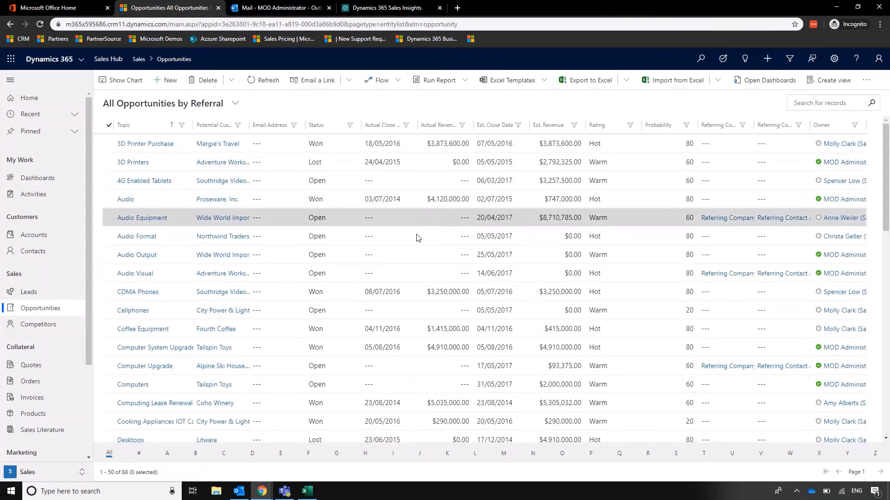
{"action": "left_click", "coordinate": [152, 199]}
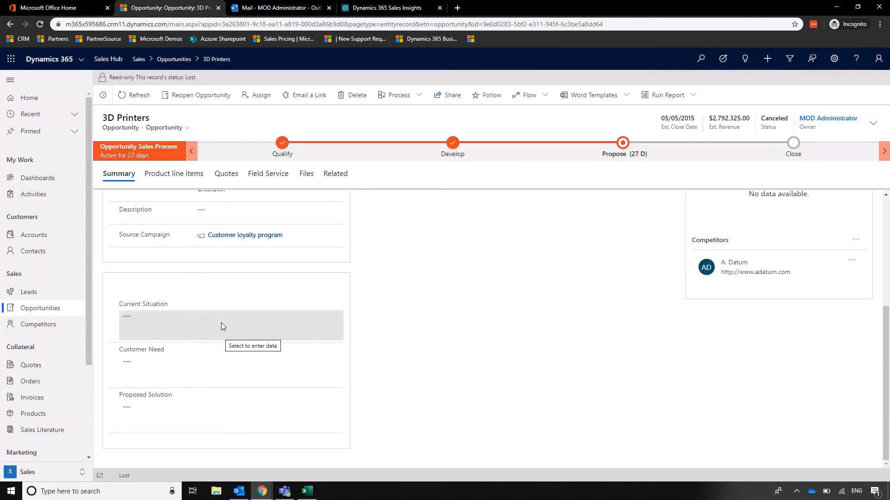
Review and dismiss the 3D Printers Propose stage steps, then go to Dashboards.
{"action": "scroll", "scroll_direction": "up", "scroll_amount": 3}
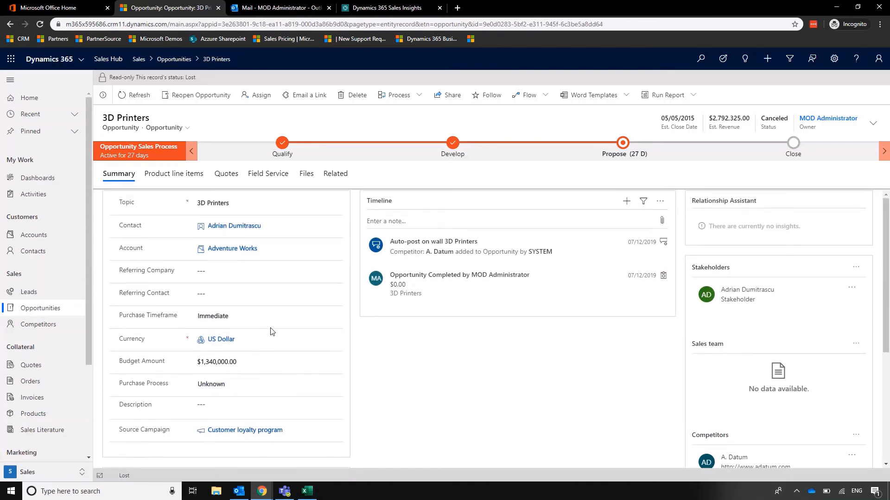
{"action": "mouse_move", "coordinate": [472, 365]}
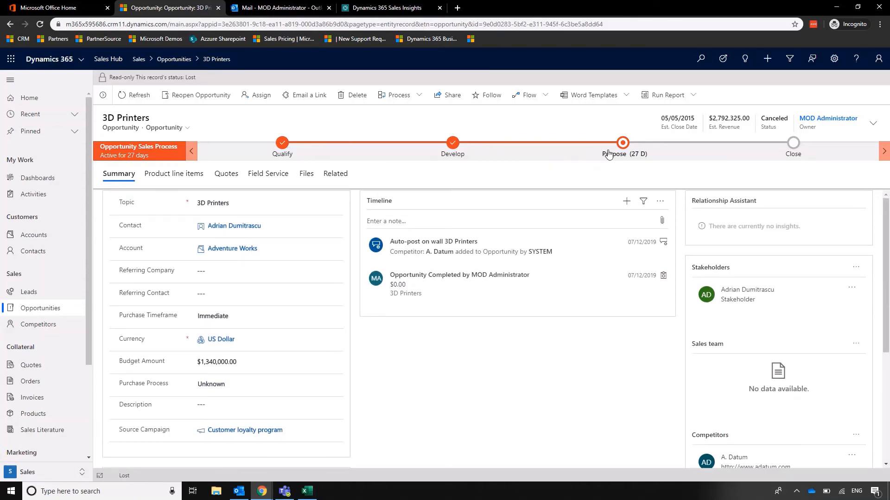
{"action": "mouse_move", "coordinate": [407, 162]}
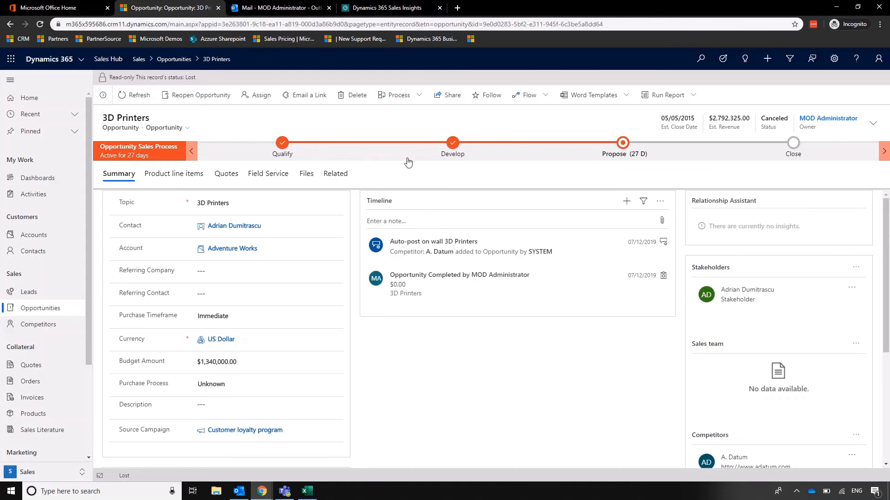
{"action": "mouse_move", "coordinate": [622, 142]}
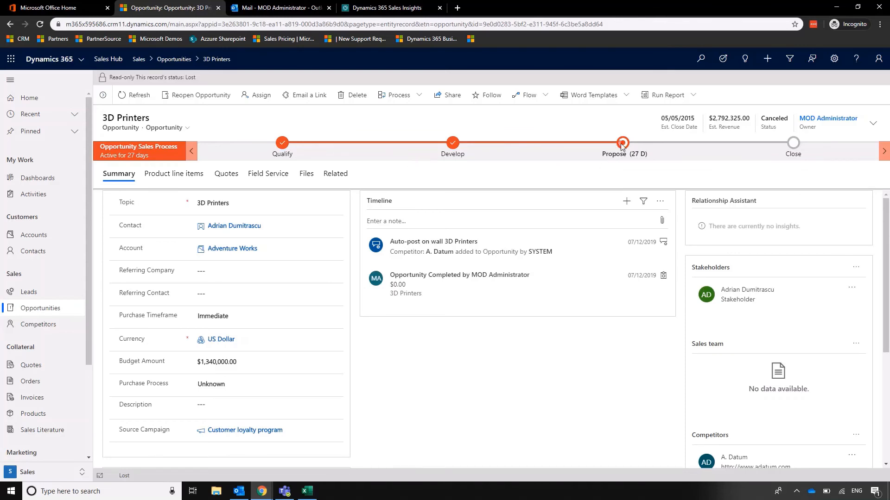
{"action": "left_click", "coordinate": [623, 142]}
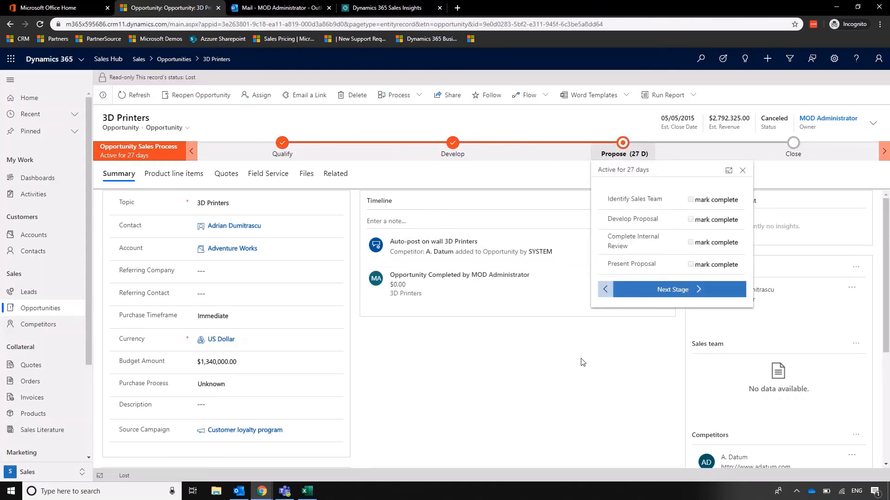
{"action": "left_click", "coordinate": [742, 170]}
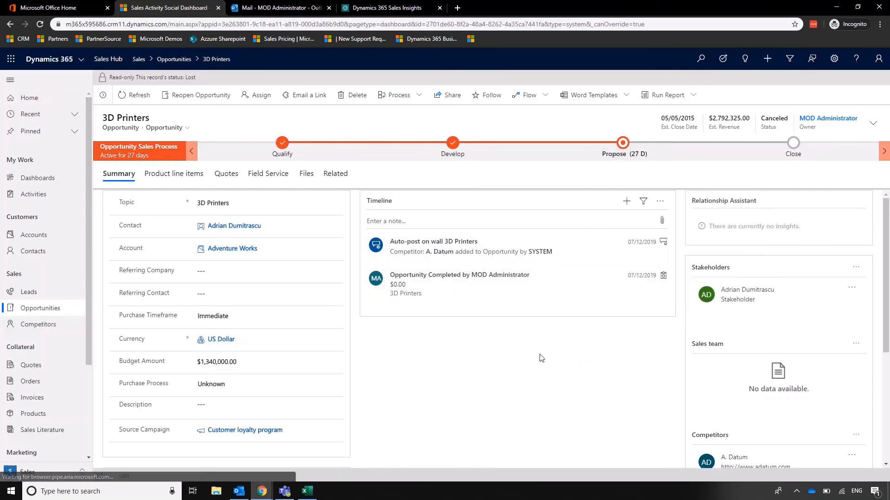
{"action": "left_click", "coordinate": [37, 178]}
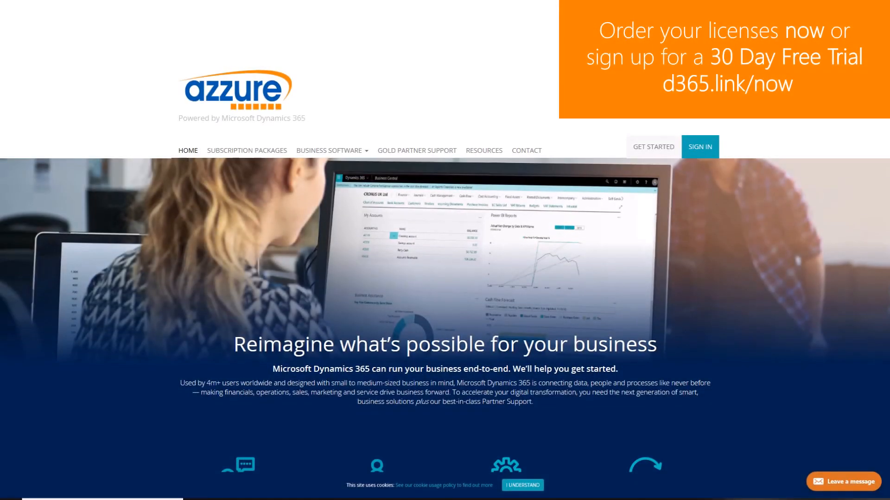
{"action": "mouse_move", "coordinate": [276, 138]}
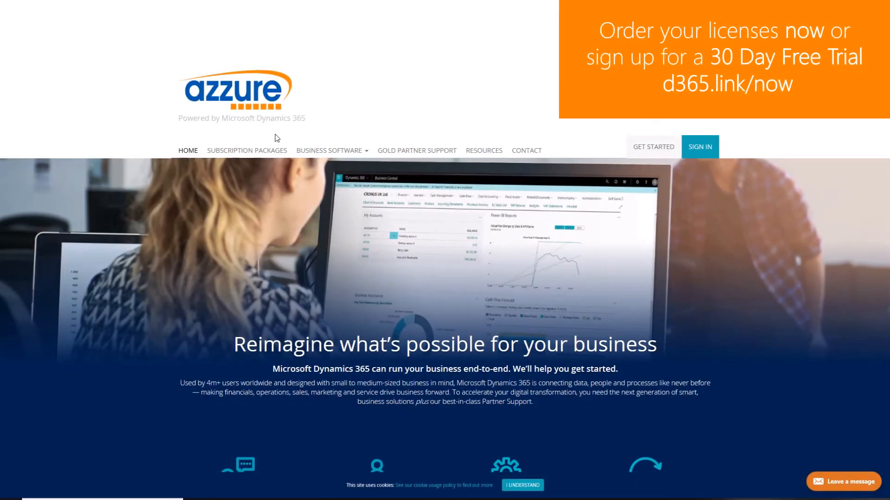
Open Azzure's Subscription Packages page and scroll to the Dynamics 365 plan tiles.
{"action": "left_click", "coordinate": [246, 150]}
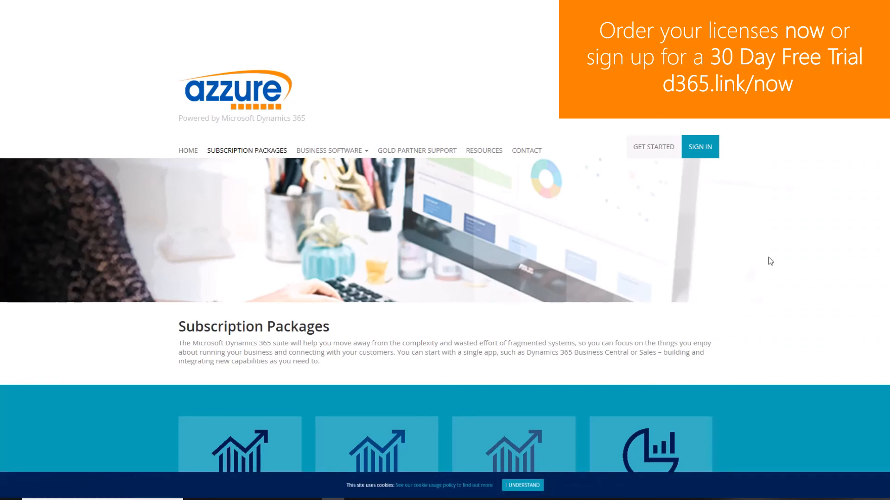
{"action": "scroll", "scroll_direction": "down", "scroll_amount": 3}
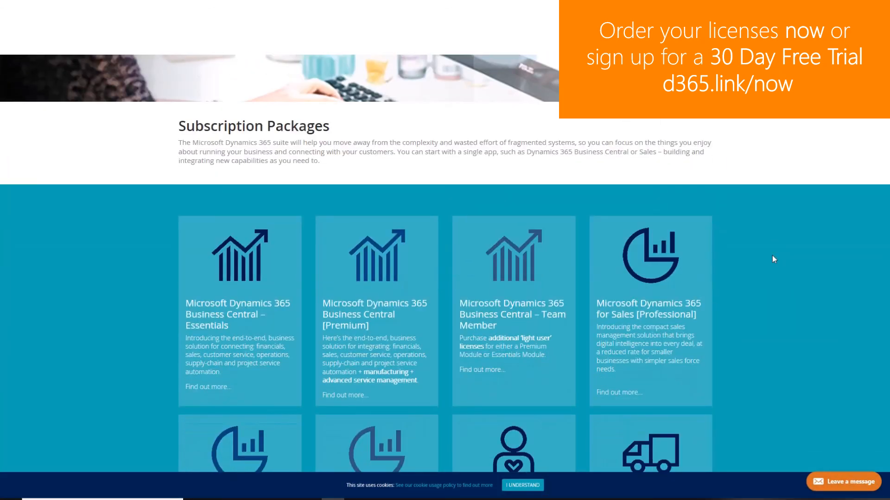